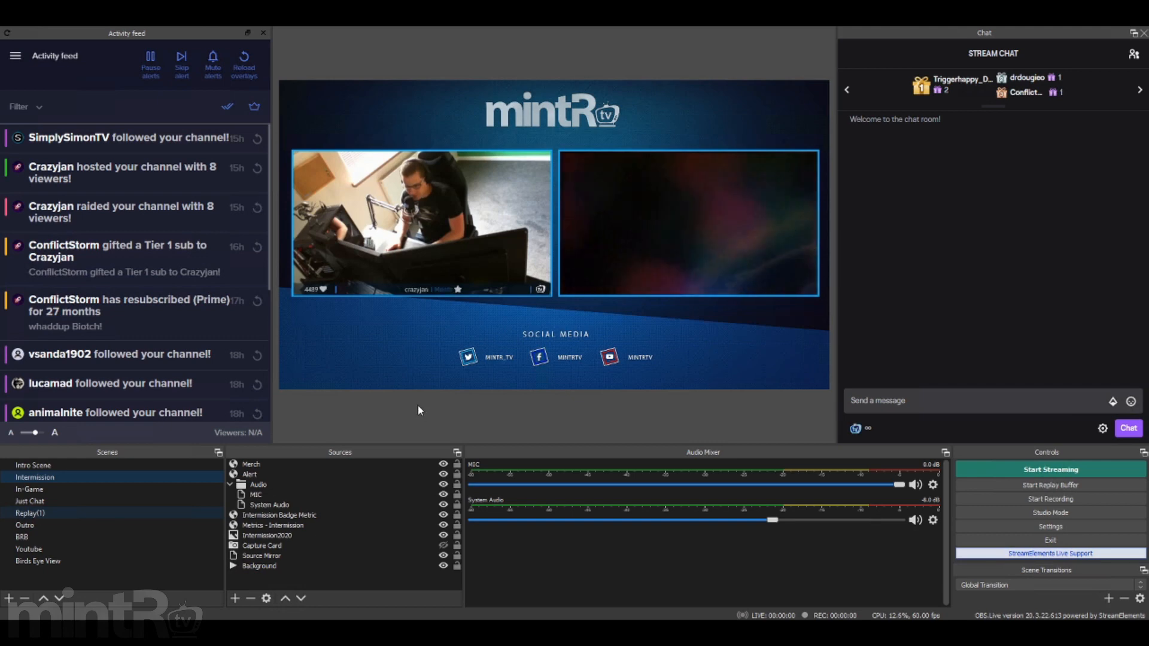
mouse_move(405, 393)
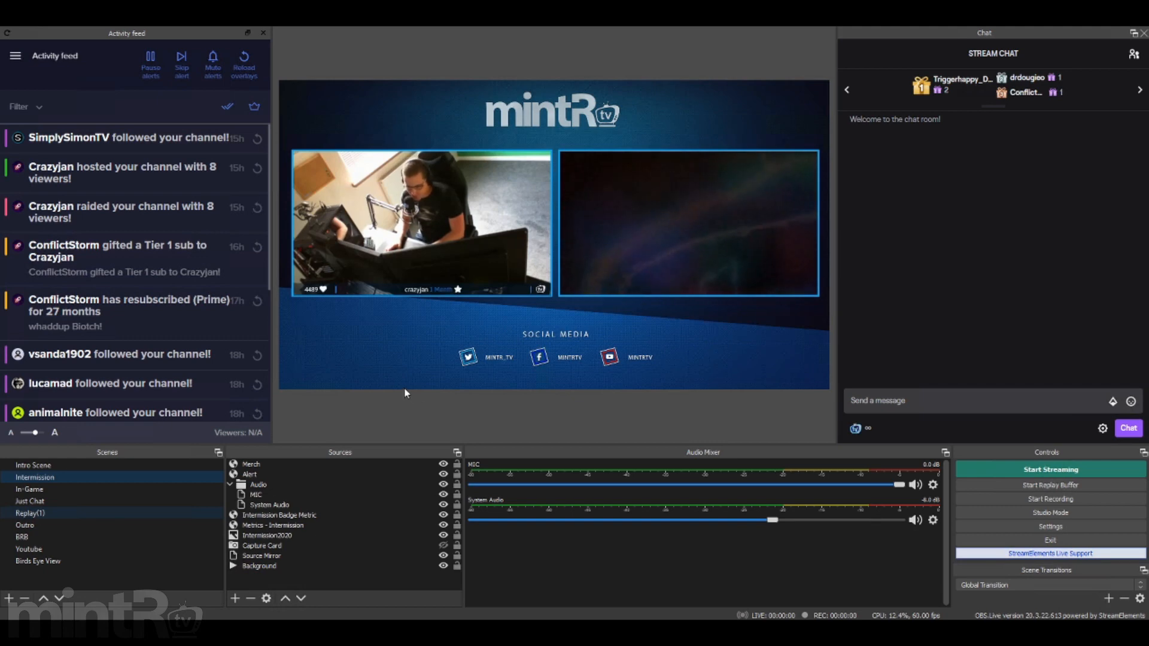
mouse_move(364, 361)
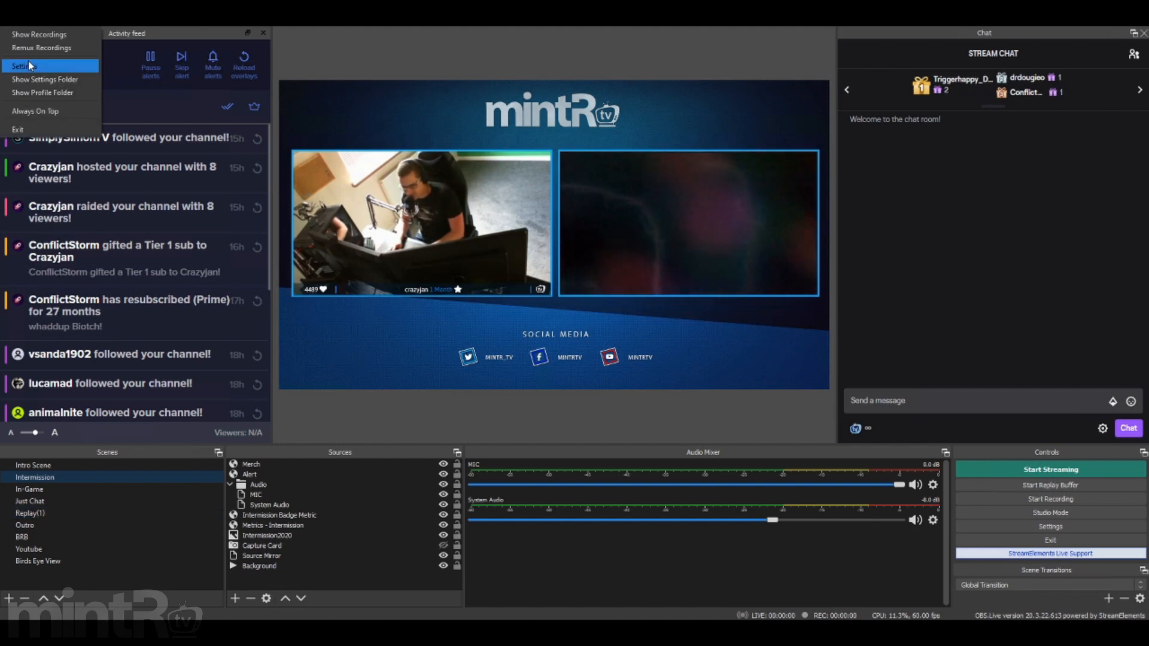
- Bring up the OBS Settings window on its General page
click(22, 65)
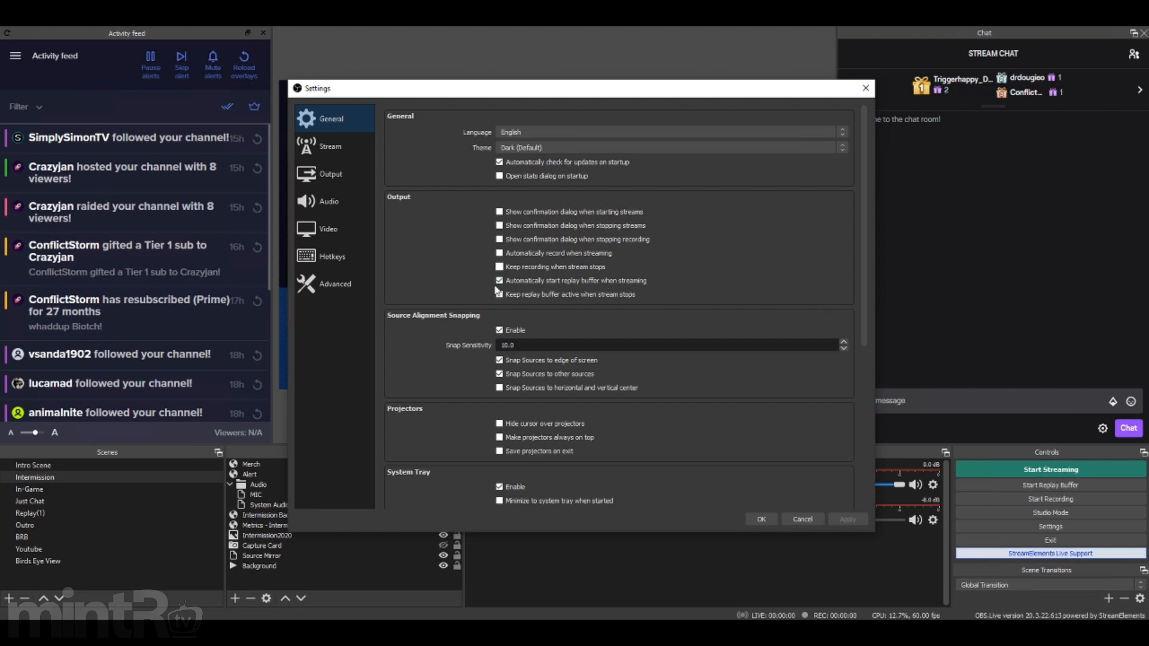
click(500, 280)
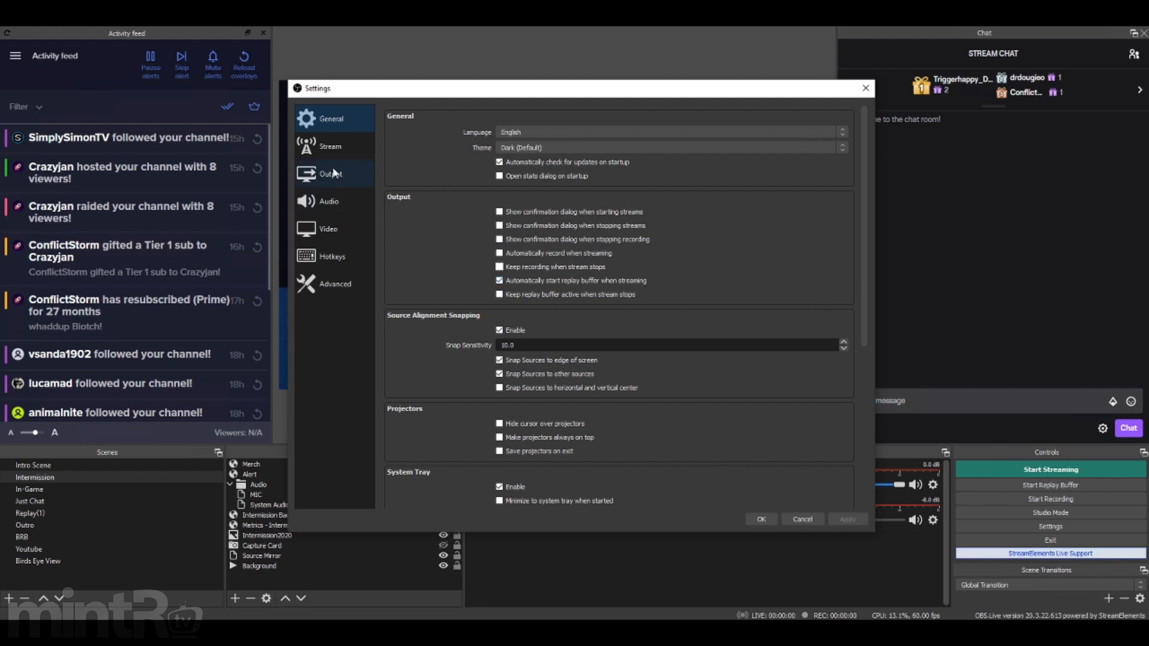
- Review the Output page's Replay Buffer options, enabled with a 30 s maximum replay time
click(330, 174)
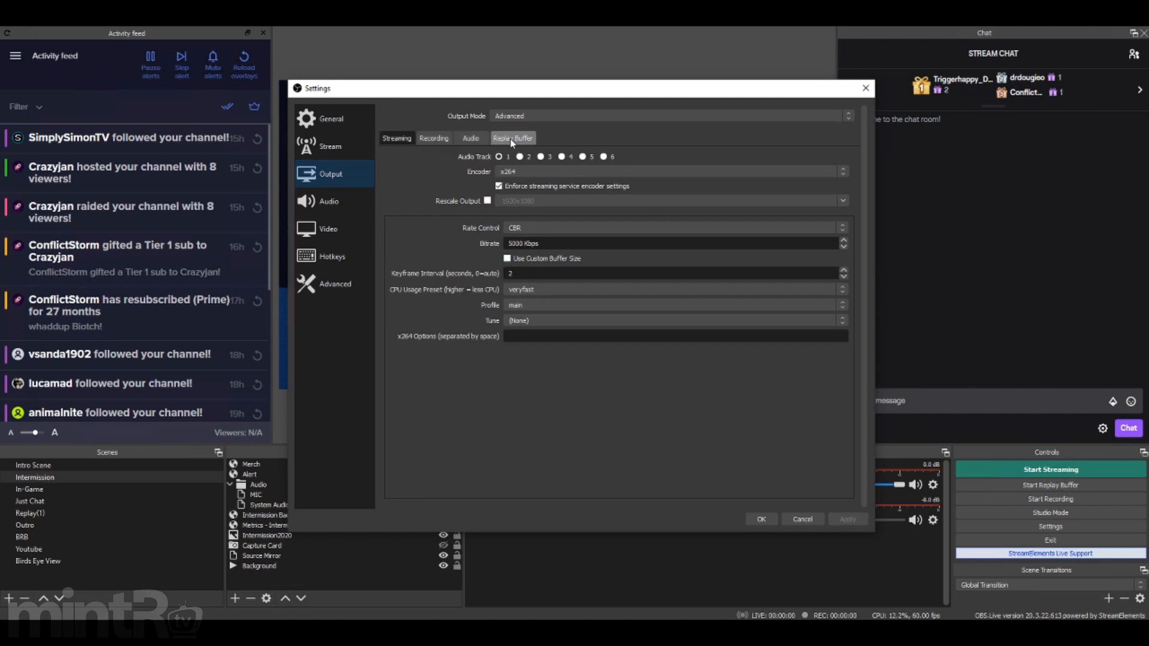
click(512, 137)
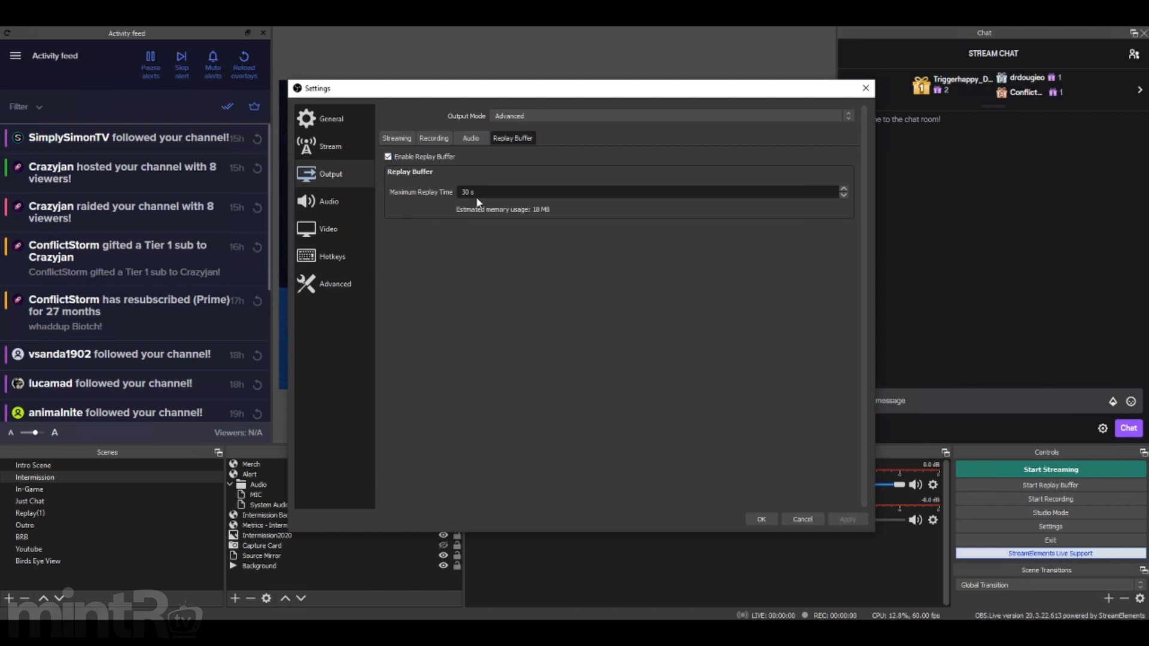
mouse_move(452, 192)
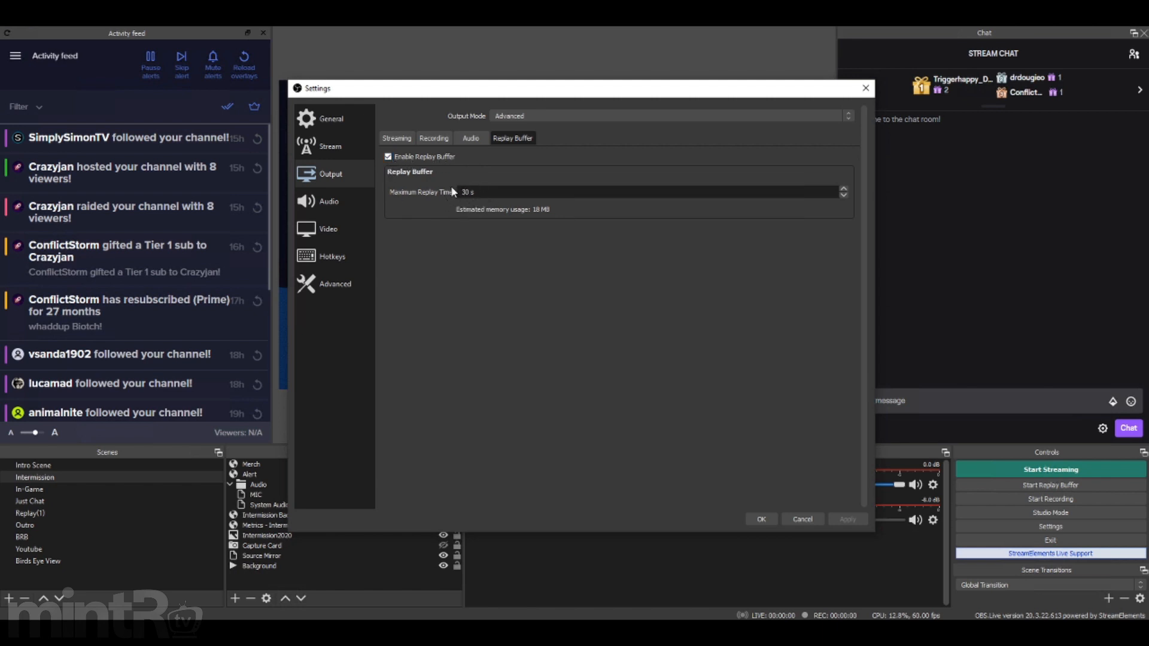
mouse_move(480, 201)
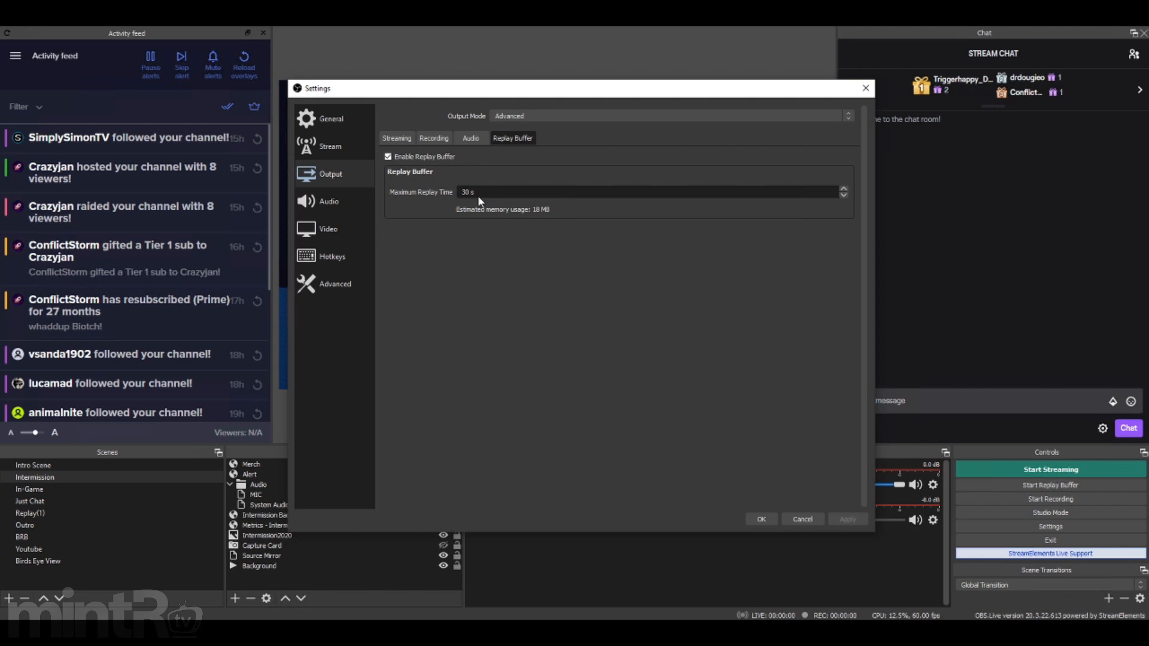
mouse_move(458, 196)
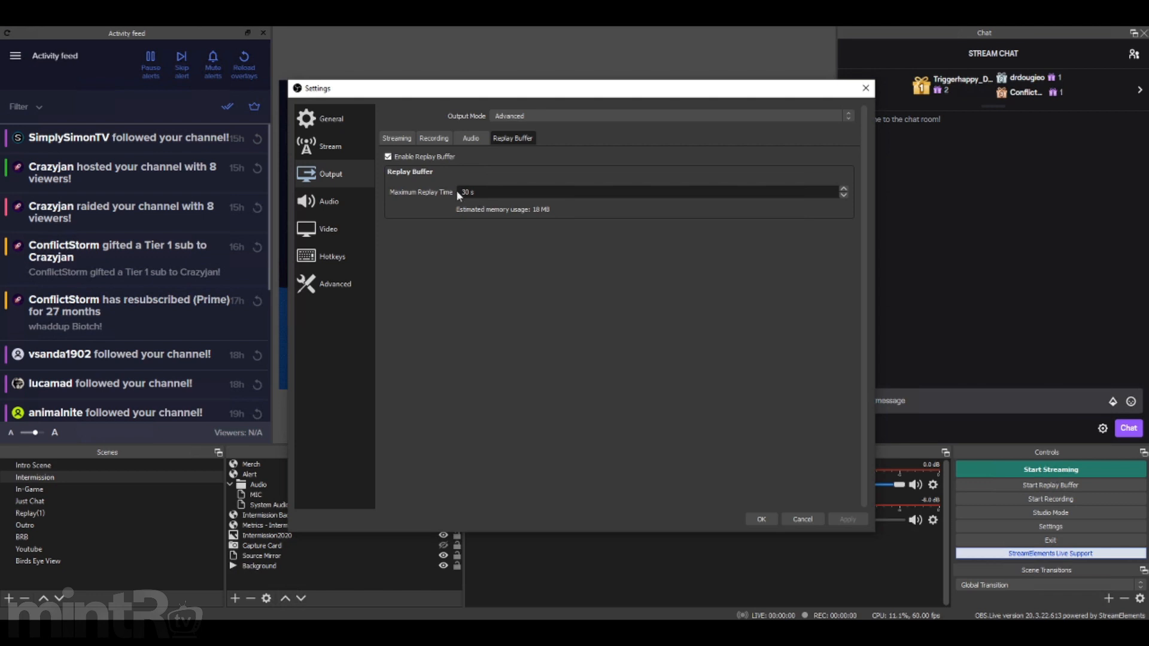
mouse_move(487, 213)
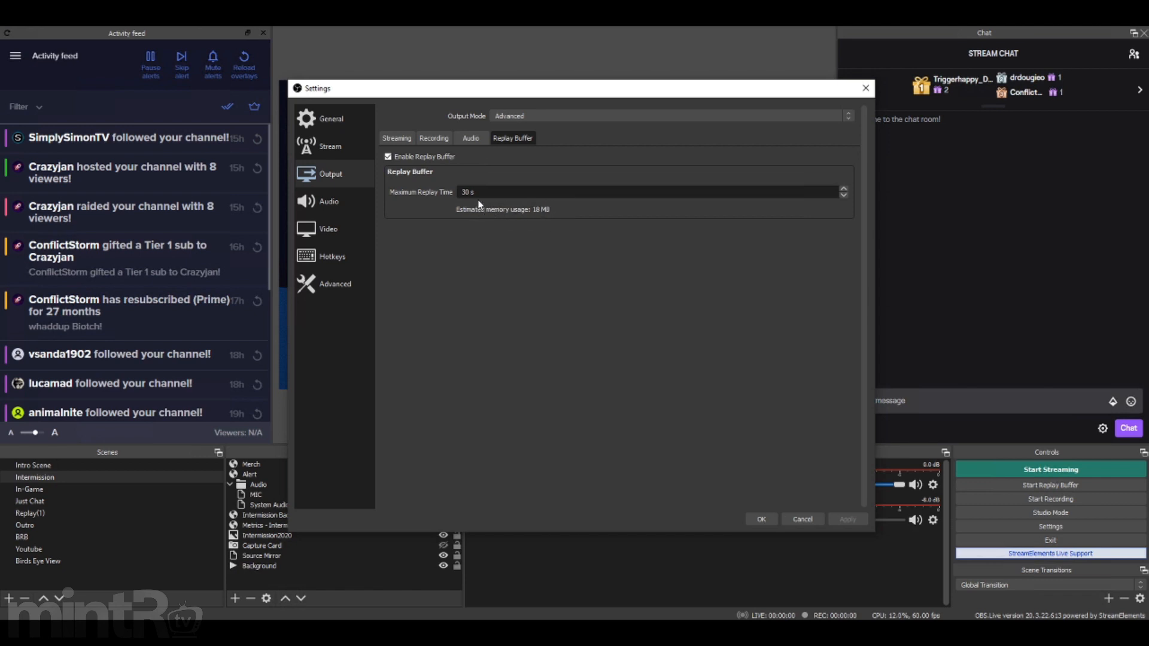
mouse_move(535, 247)
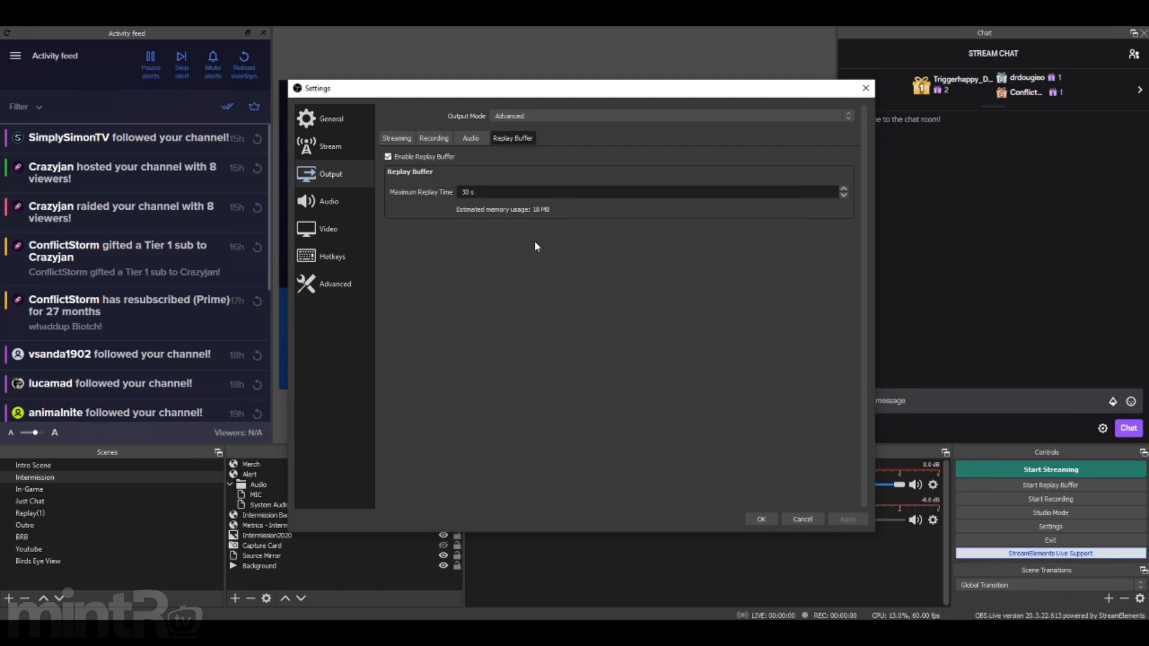
mouse_move(533, 258)
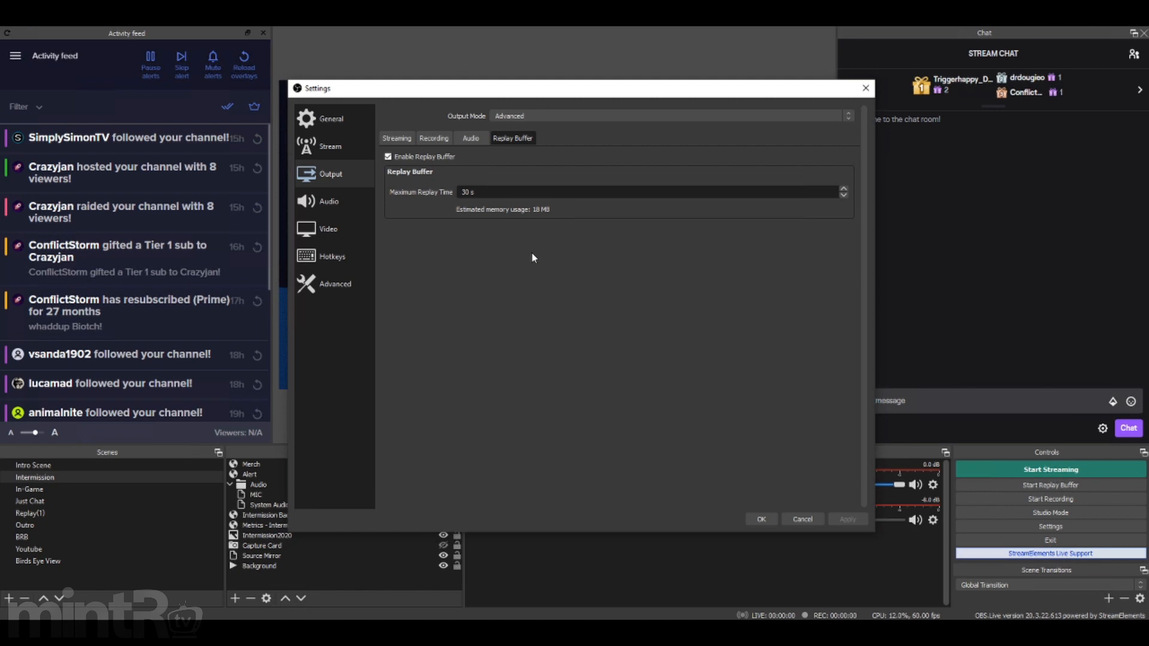
mouse_move(527, 246)
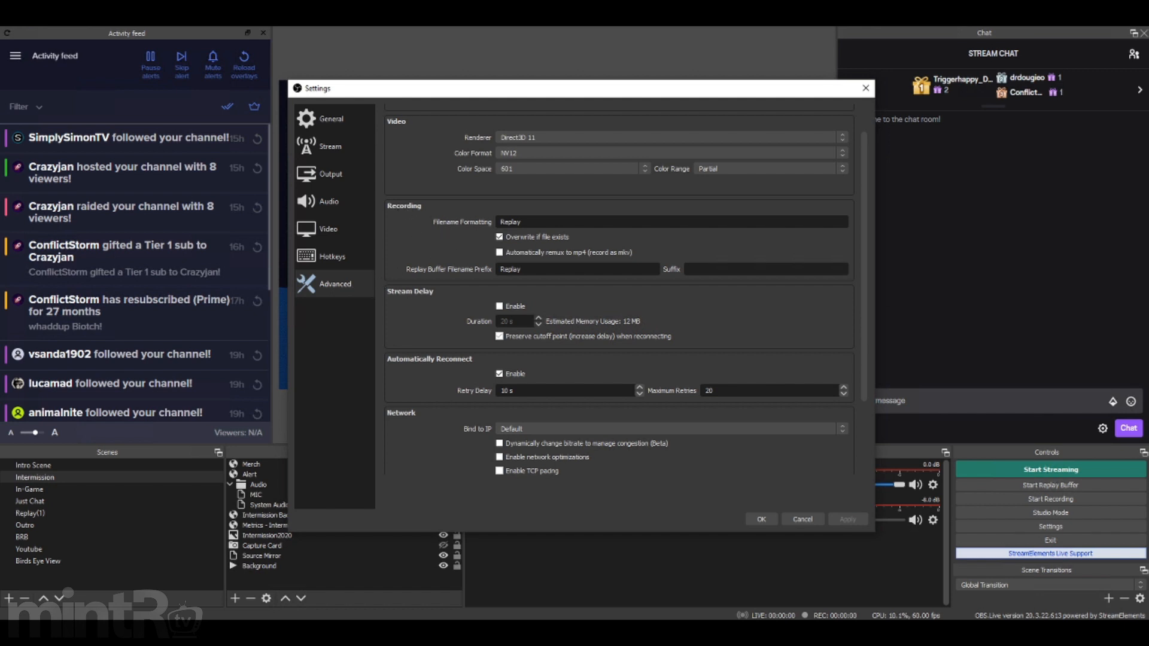
click(500, 237)
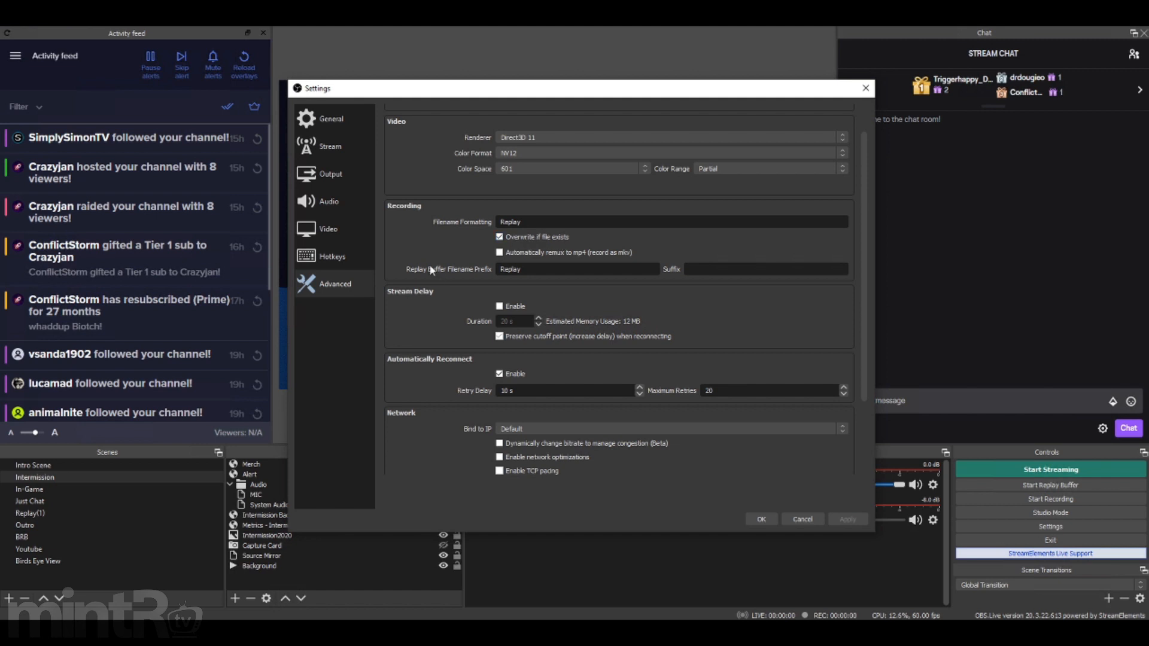
click(577, 269)
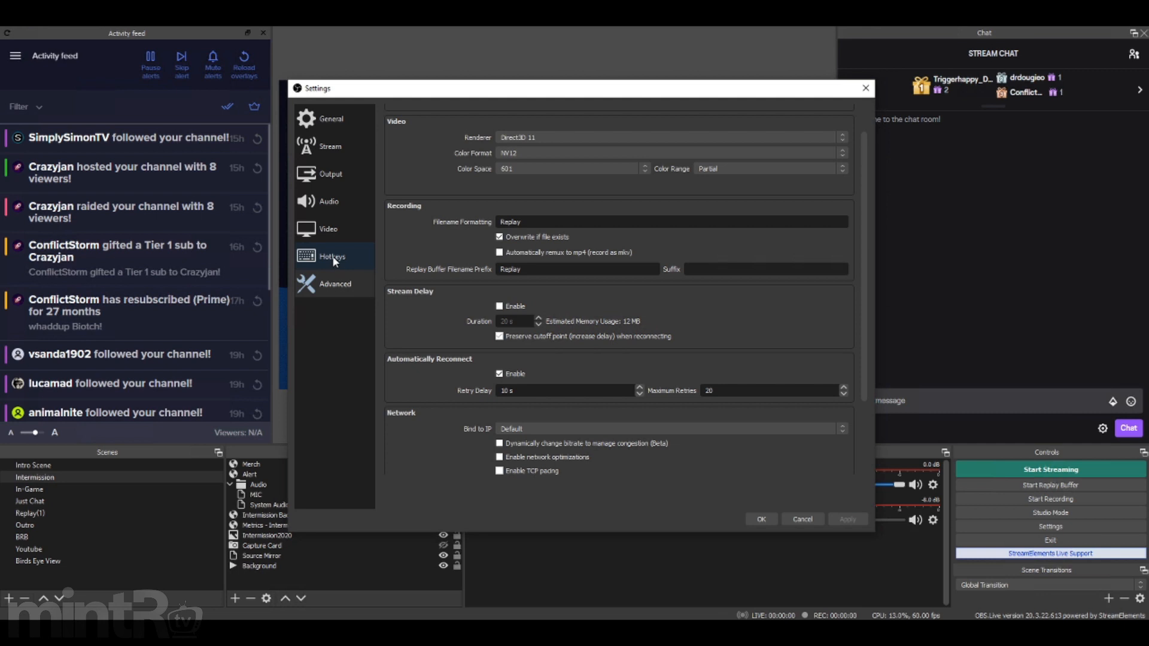
- Assign Alt + Right as the Save Replay hotkey on the Hotkeys page
click(331, 256)
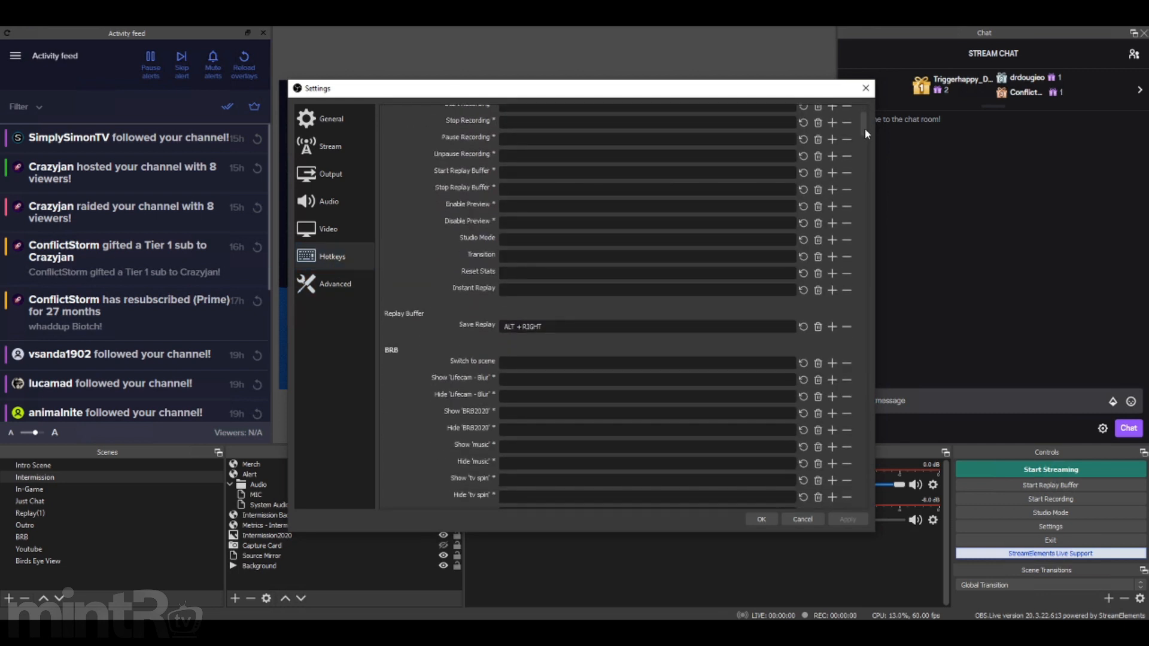
mouse_move(495, 335)
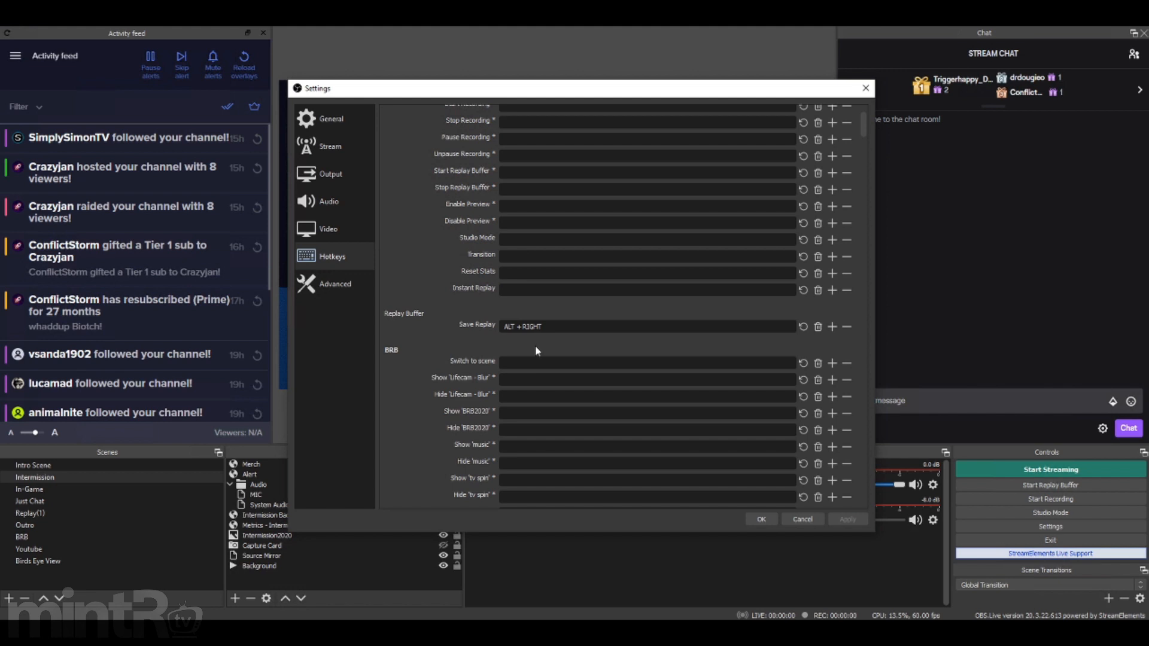
mouse_move(526, 352)
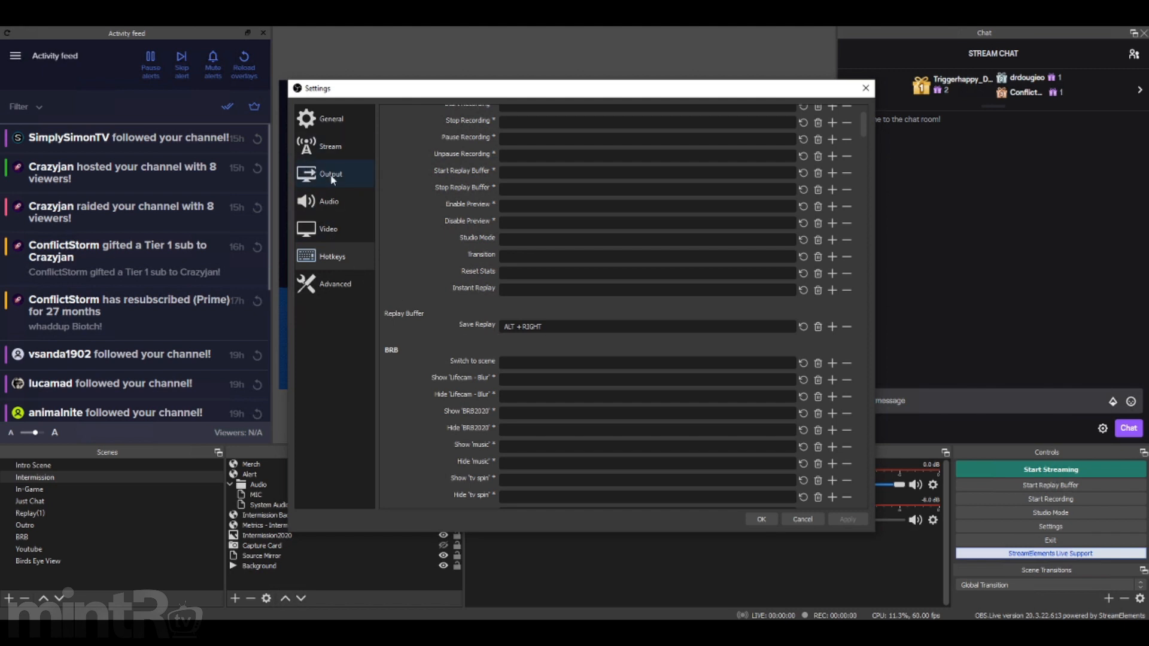
click(331, 256)
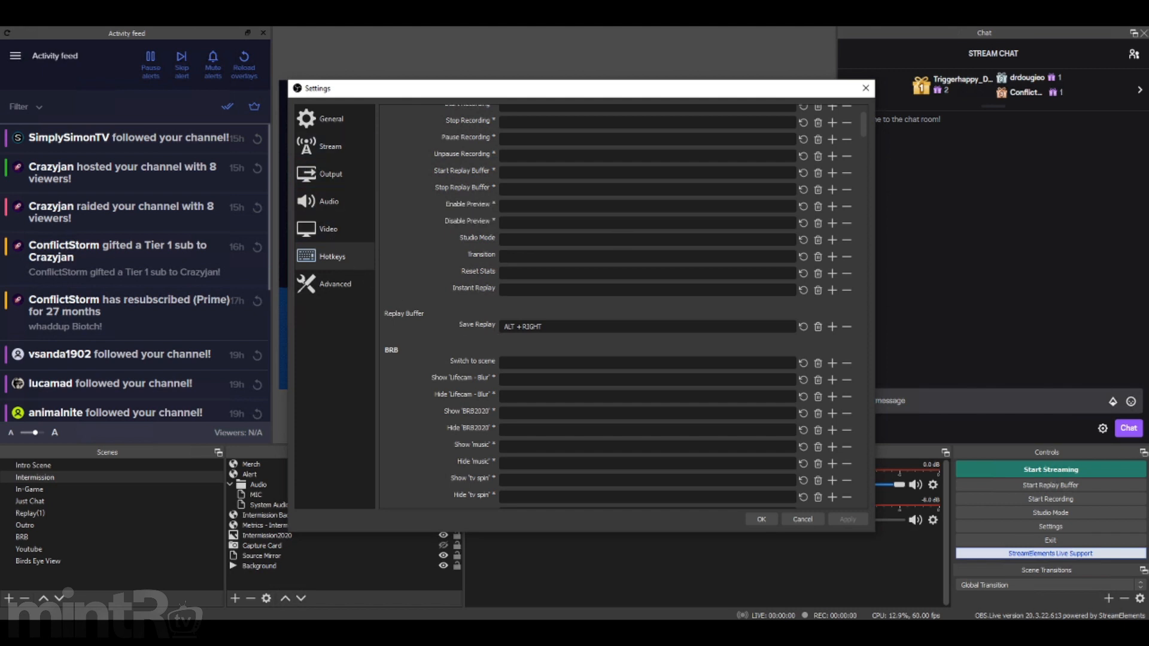
mouse_move(534, 351)
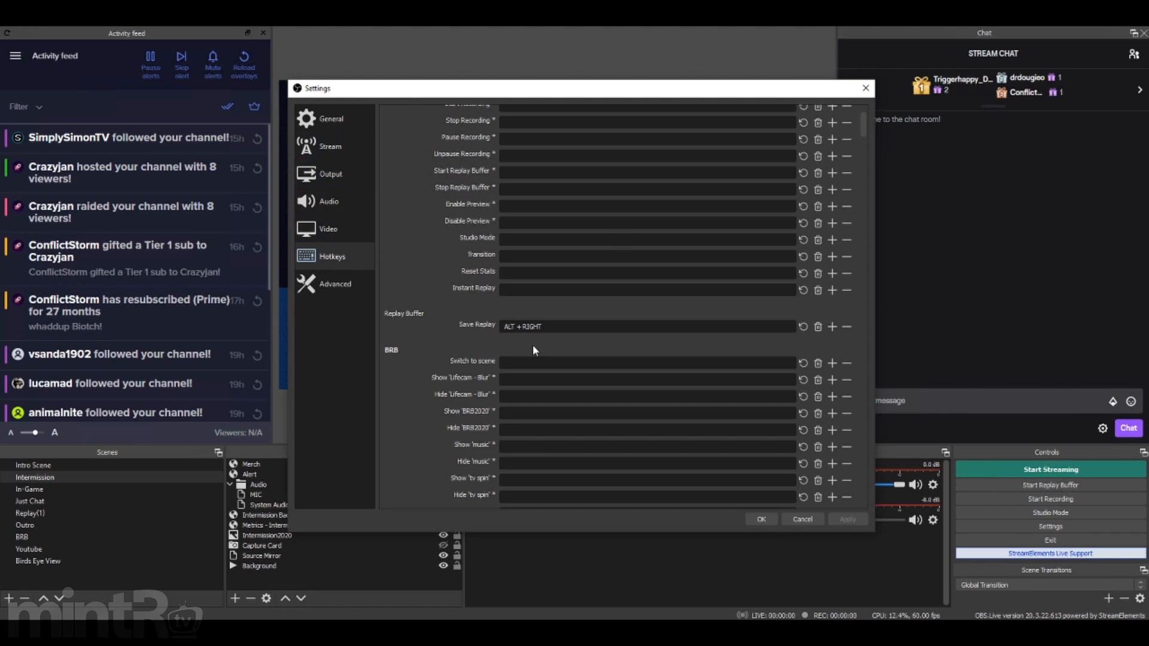
- Check the Output page's Recording settings: standard path, mp4 format and encoder
click(330, 174)
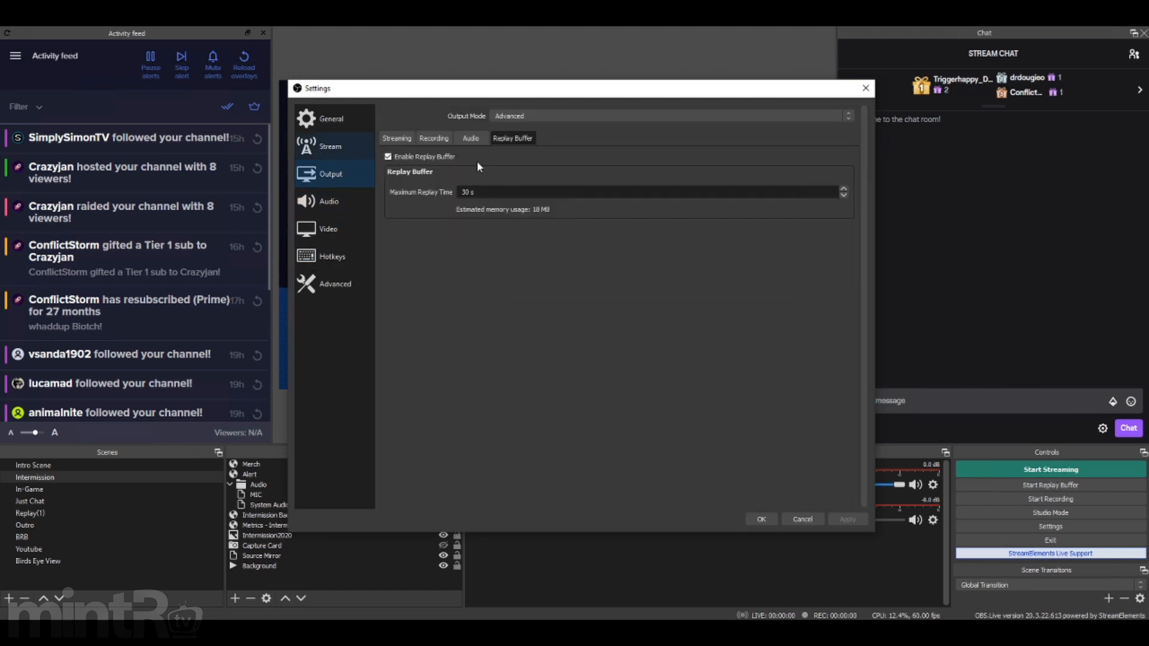
click(433, 137)
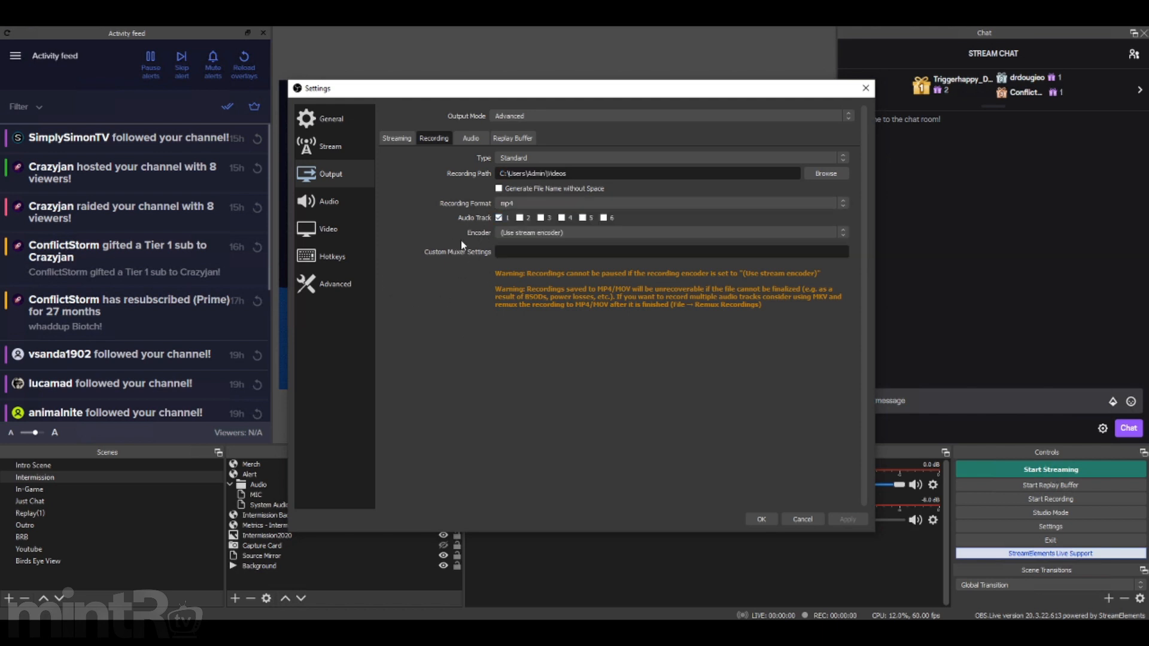
mouse_move(541, 303)
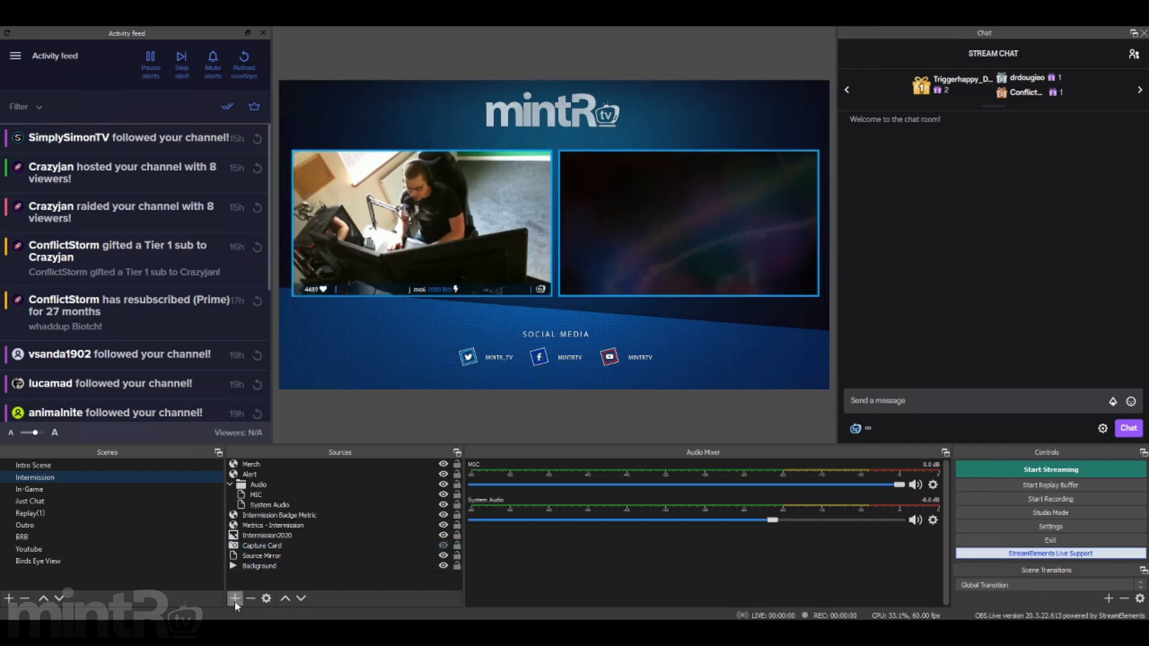
- Add a Media Source named 'replay demo' to the Intermission scene
click(234, 598)
text(replay demo)
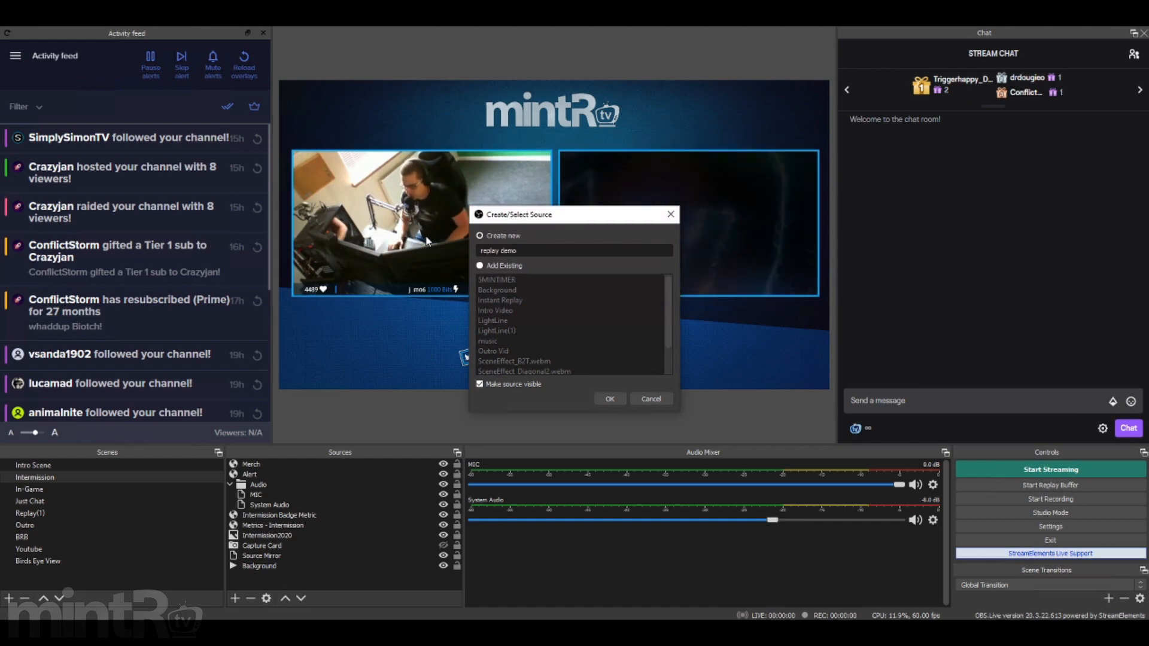
click(608, 399)
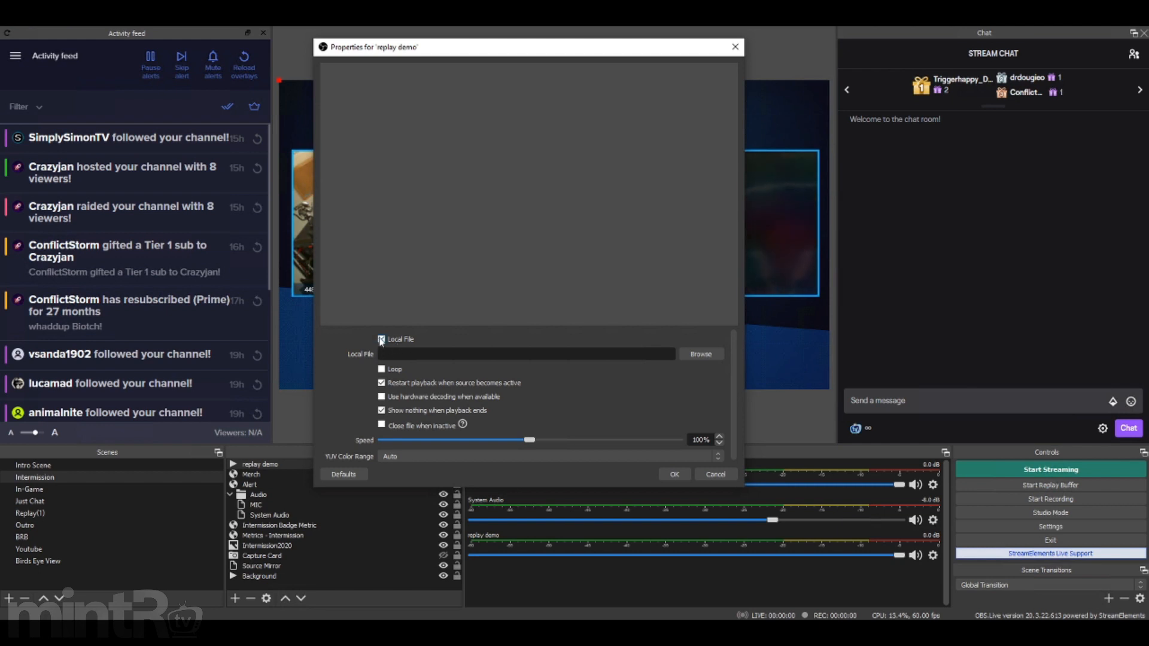
- Point the replay demo source at Replay Replay.mp4 from the Videos folder and confirm
click(697, 354)
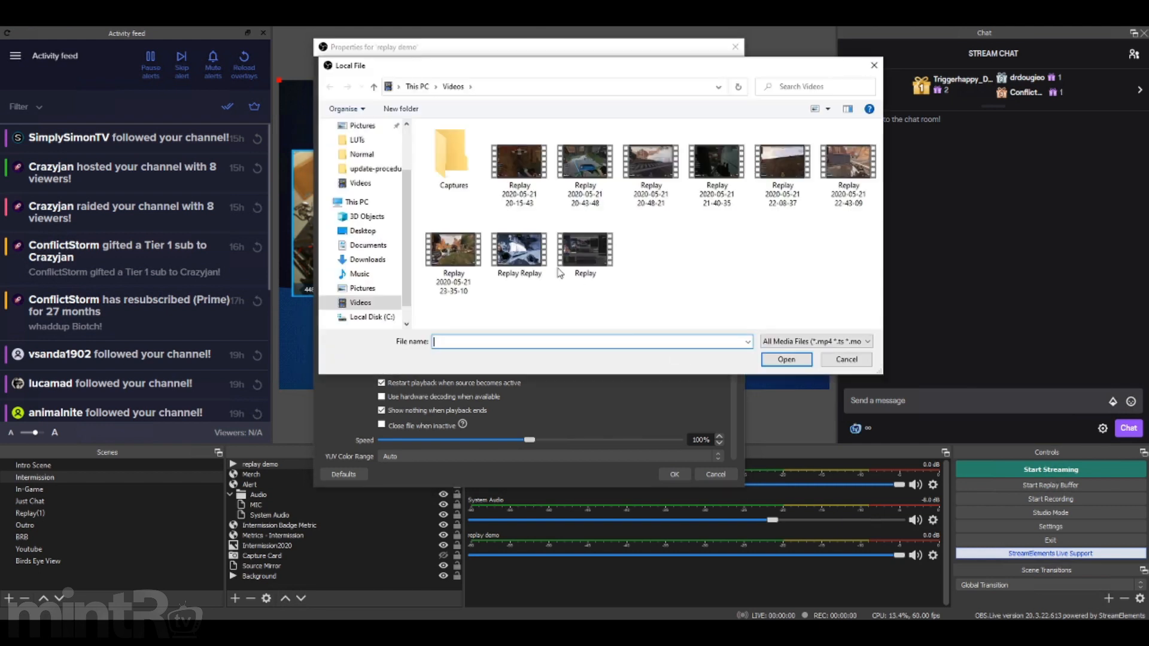
click(518, 249)
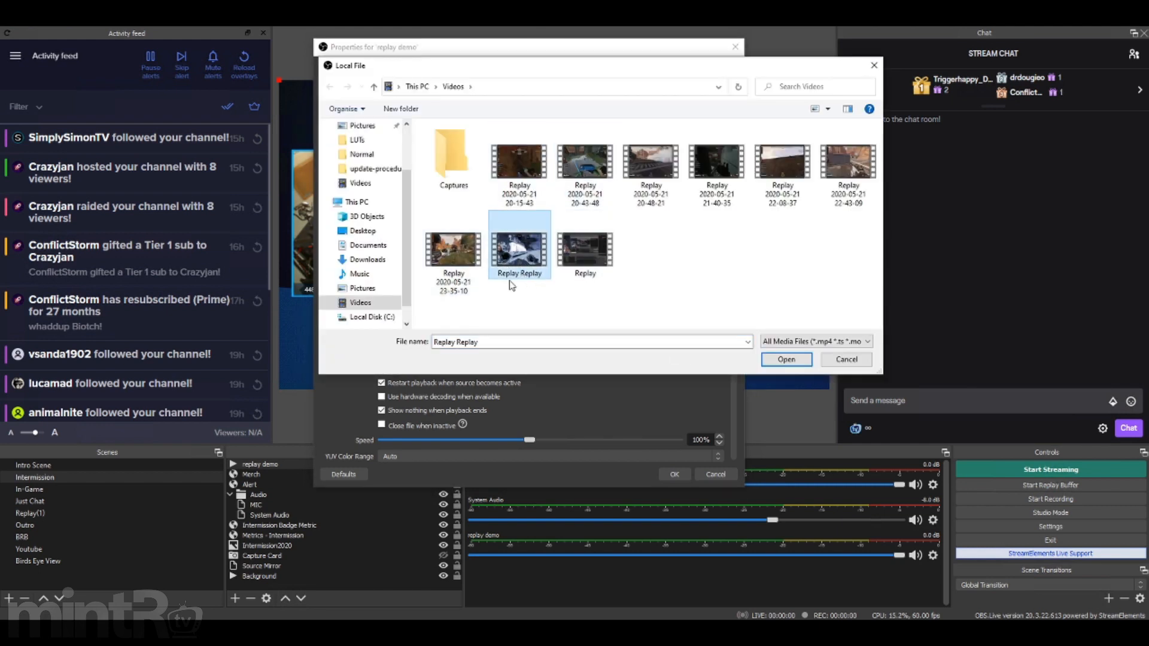
mouse_move(529, 294)
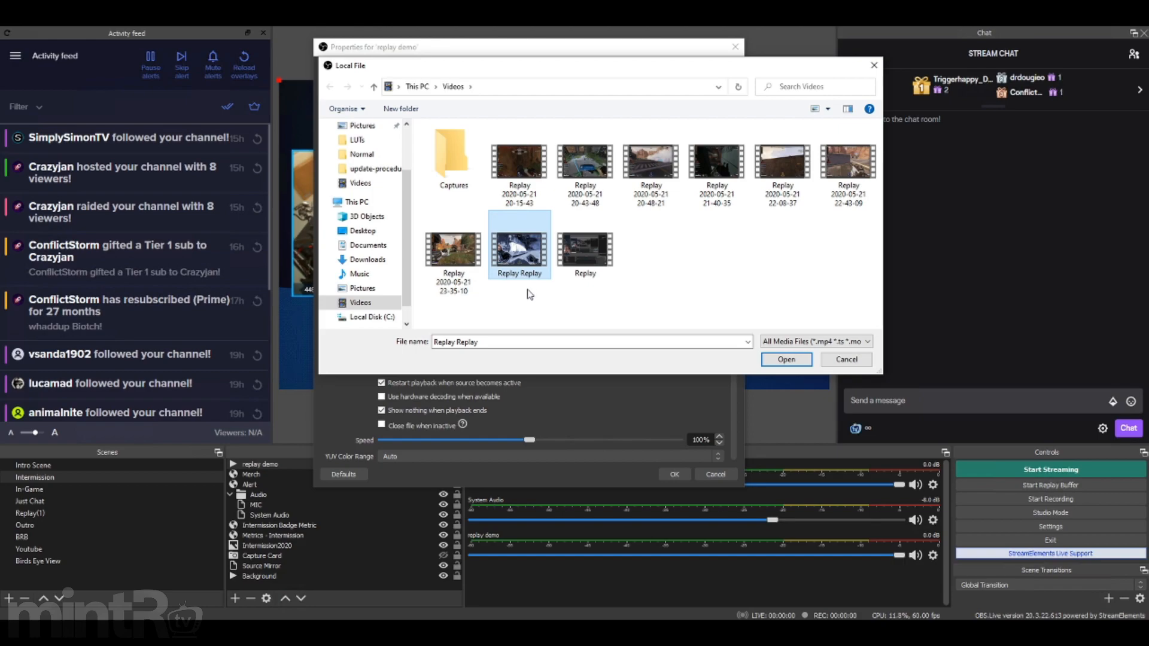
mouse_move(529, 296)
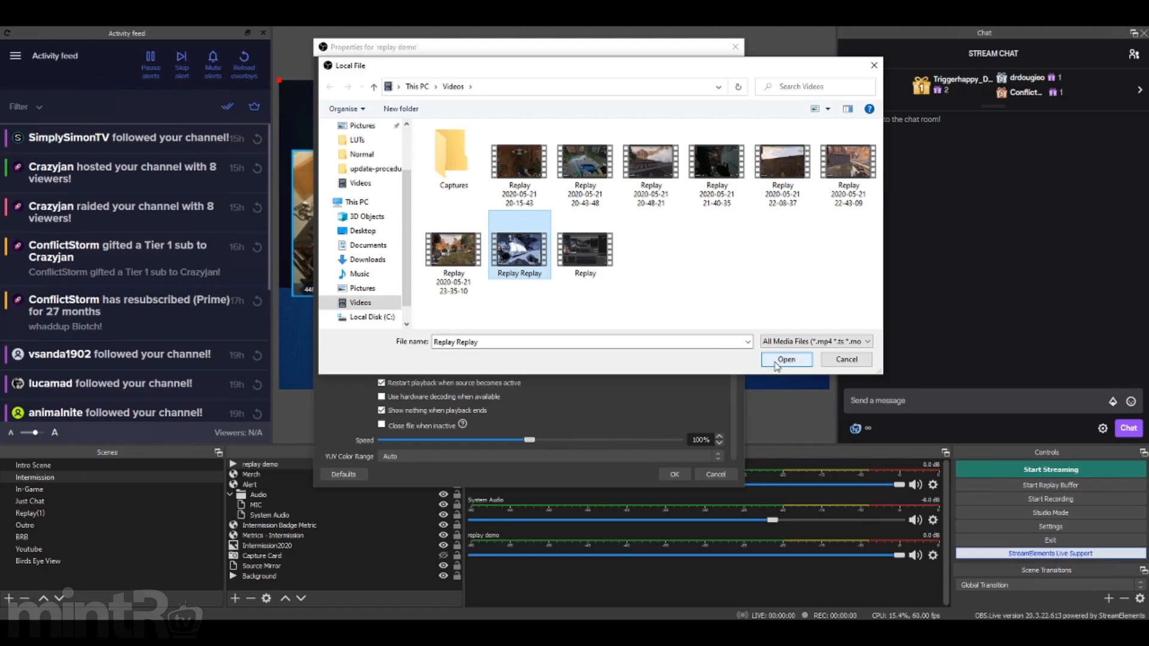
click(785, 360)
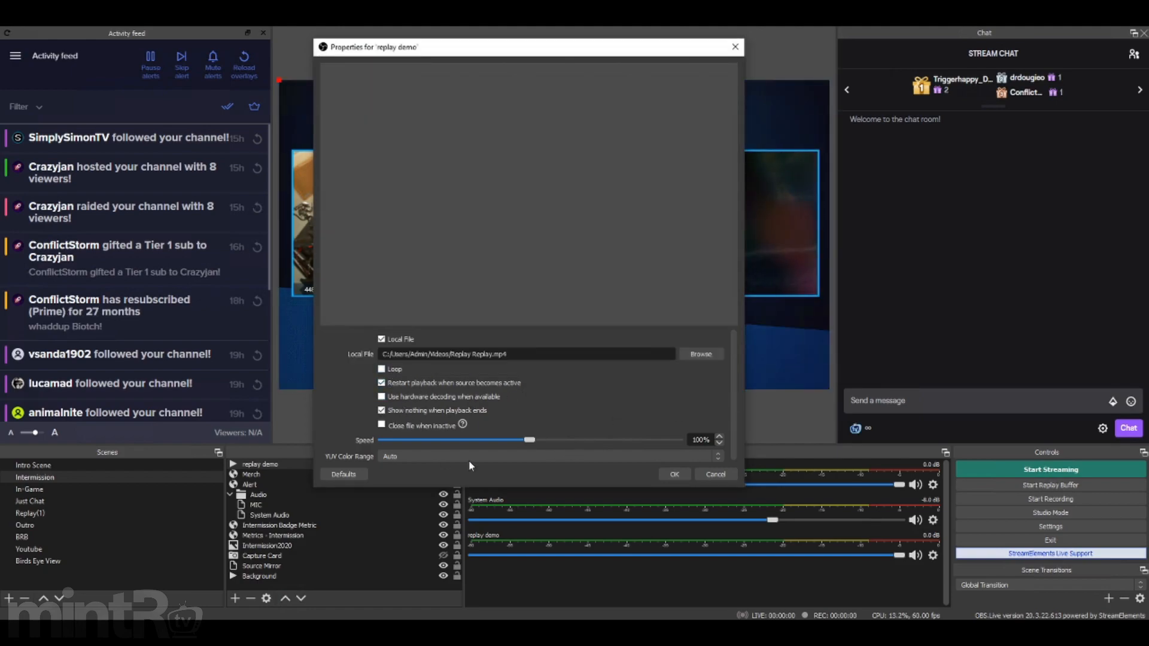
click(672, 474)
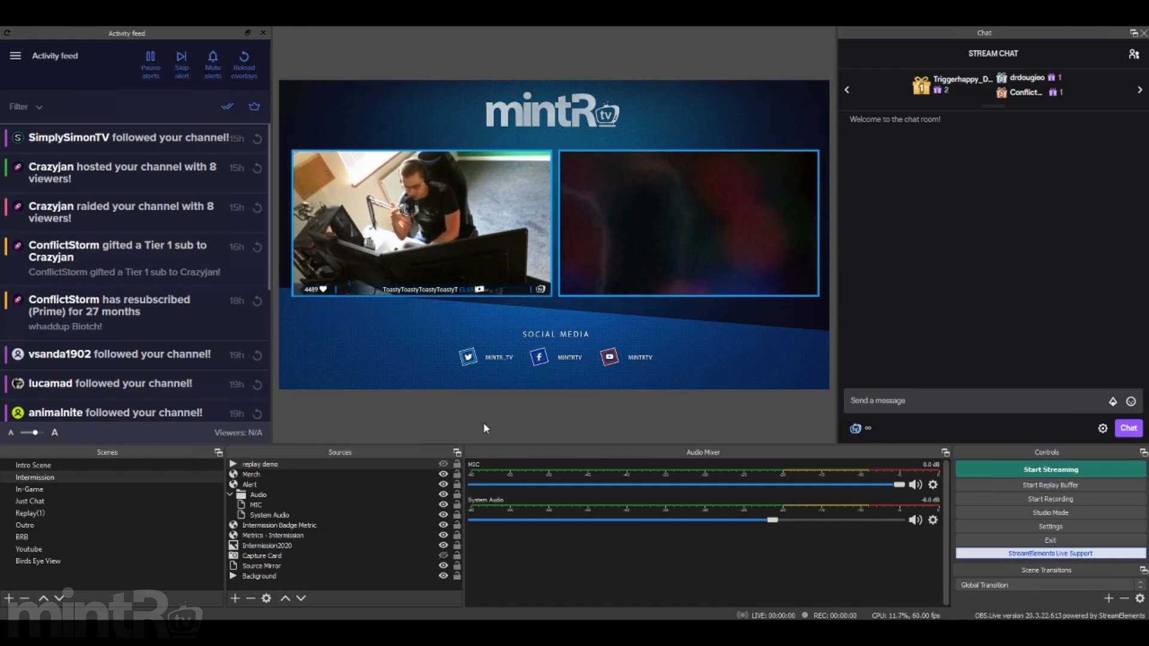
- Reopen the replay demo source's properties, still showing Replay Replay.mp4
right_click(258, 464)
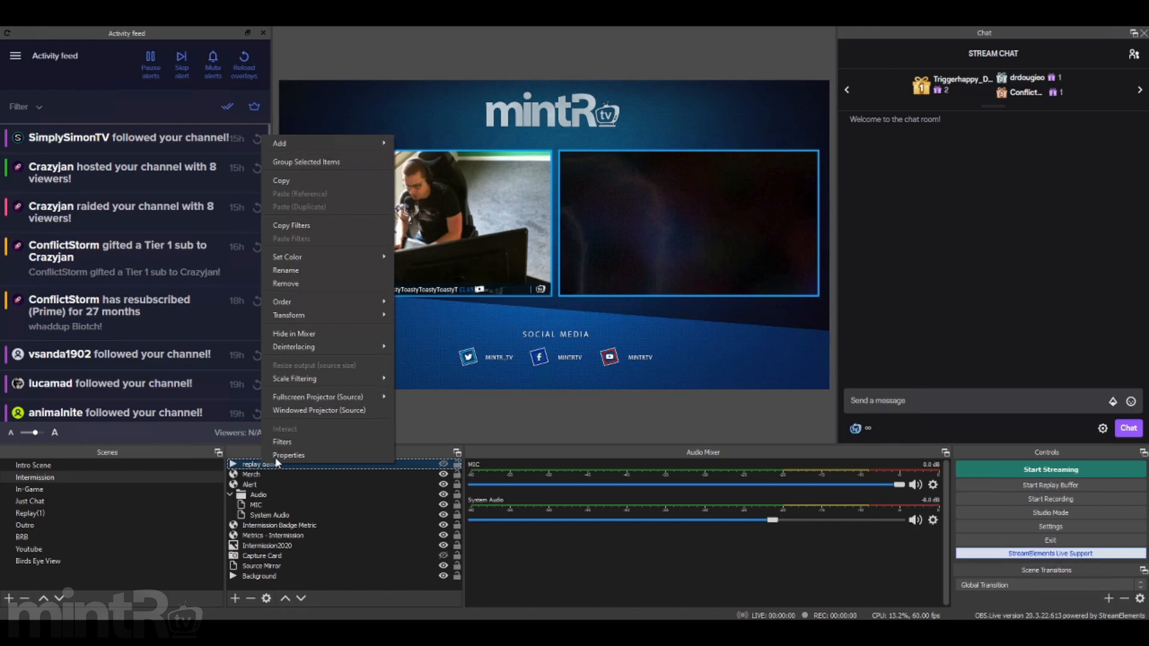
click(288, 455)
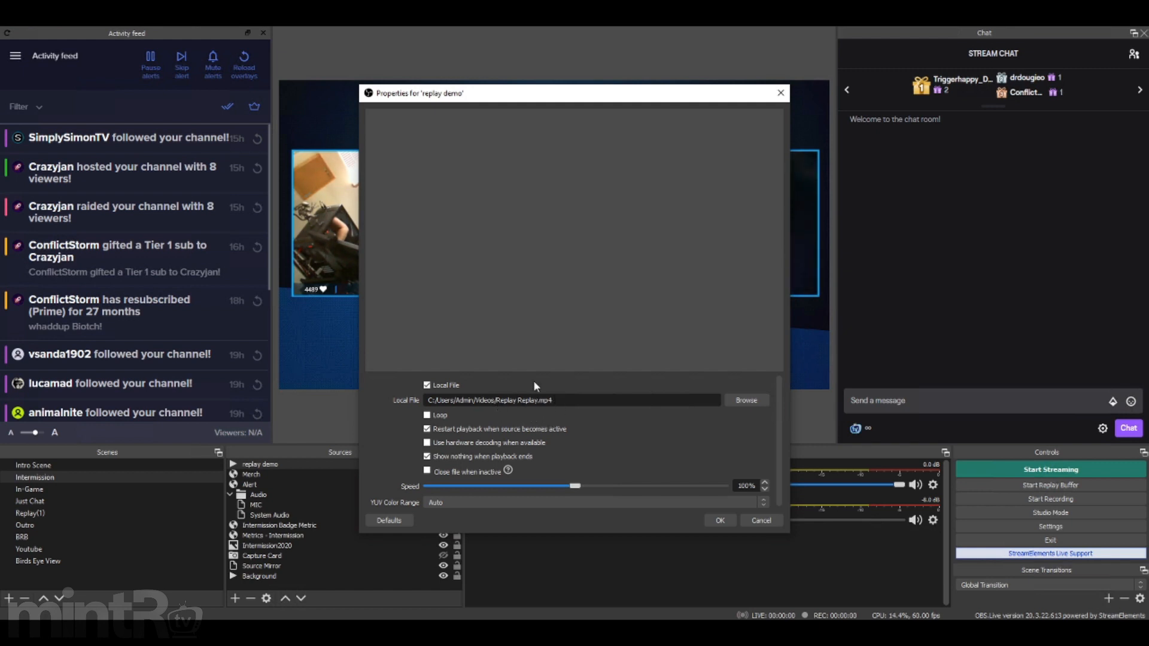
mouse_move(614, 402)
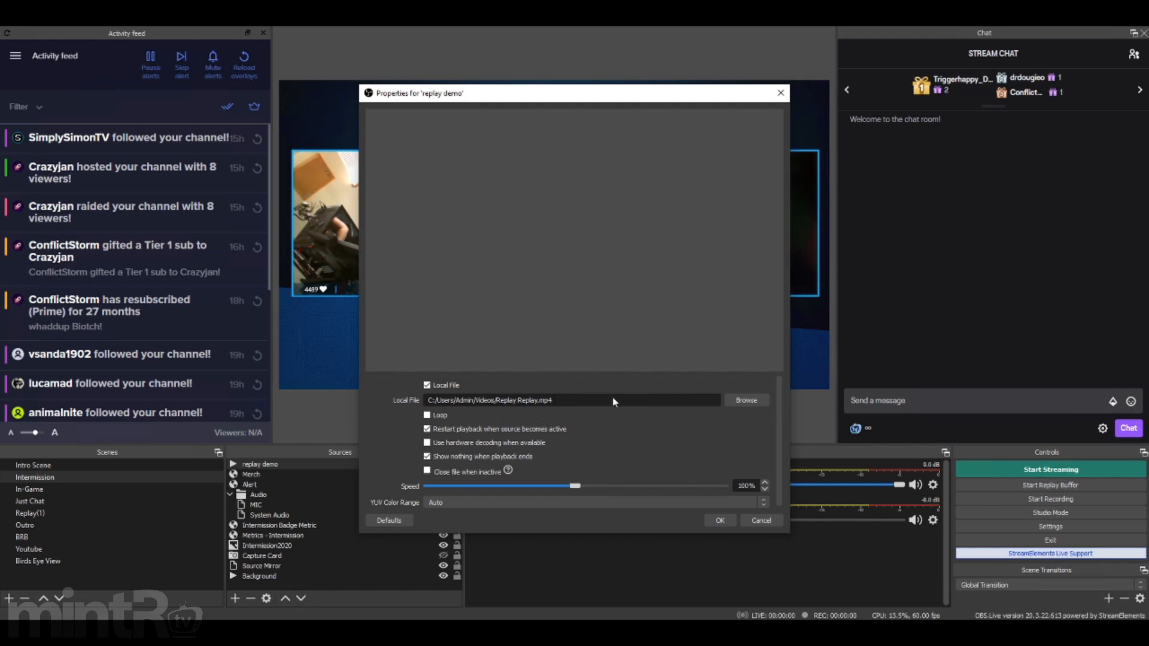